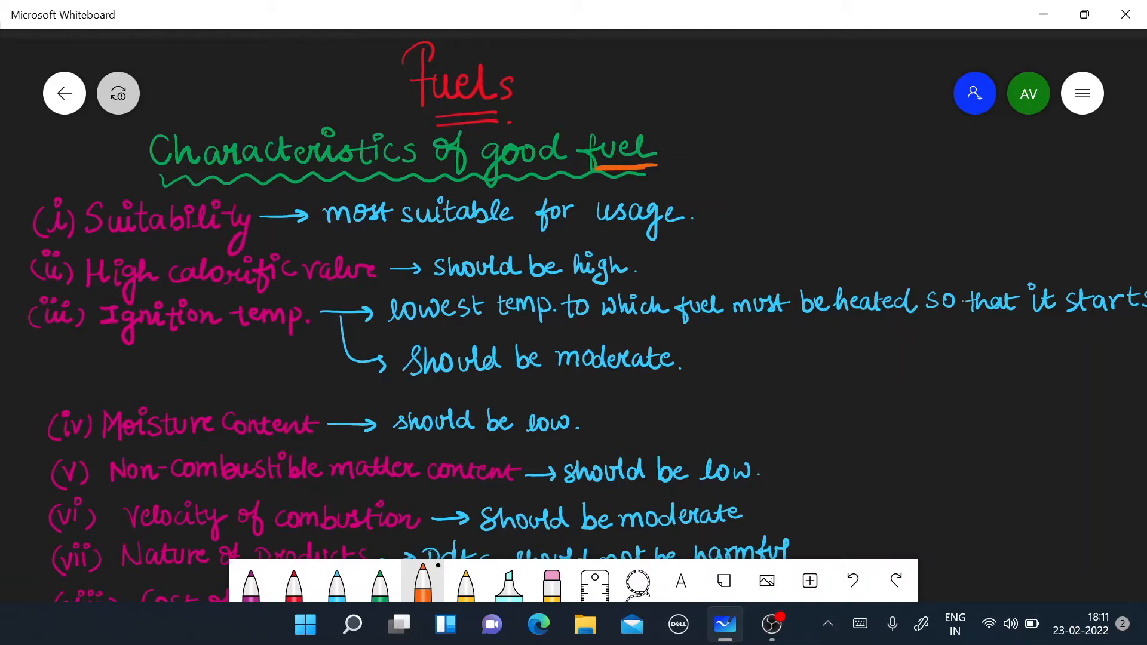
- Underline the fuel characteristic answers in orange and add a circled 'clinkers' note beside item (v)
{"action": "left_click_drag", "start_coordinate": [333, 234], "coordinate": [665, 225]}
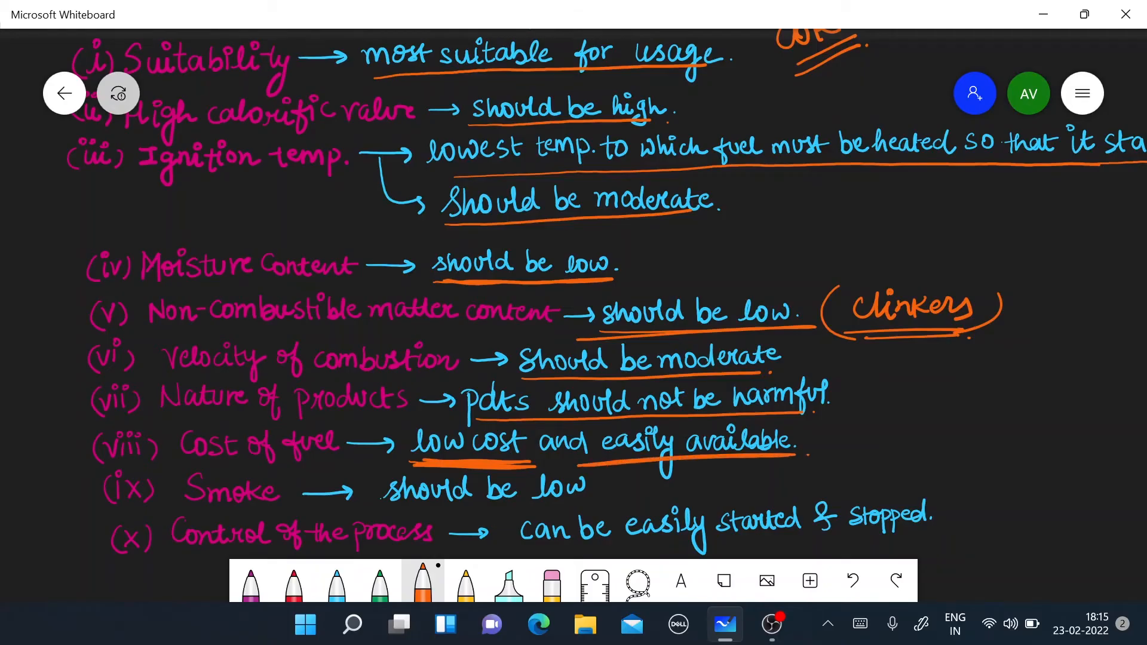
- Scroll down past the list to the 'Physical forms of fuel' diagram
{"action": "scroll", "scroll_direction": "down", "scroll_amount": 3}
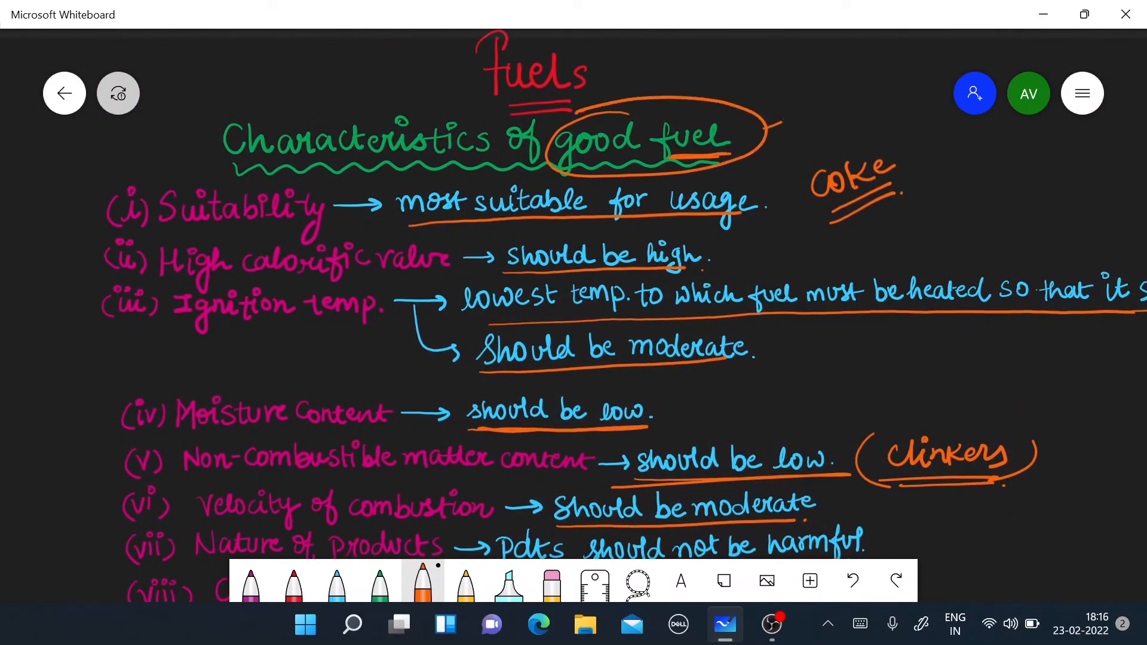
{"action": "scroll", "scroll_direction": "down", "scroll_amount": 3}
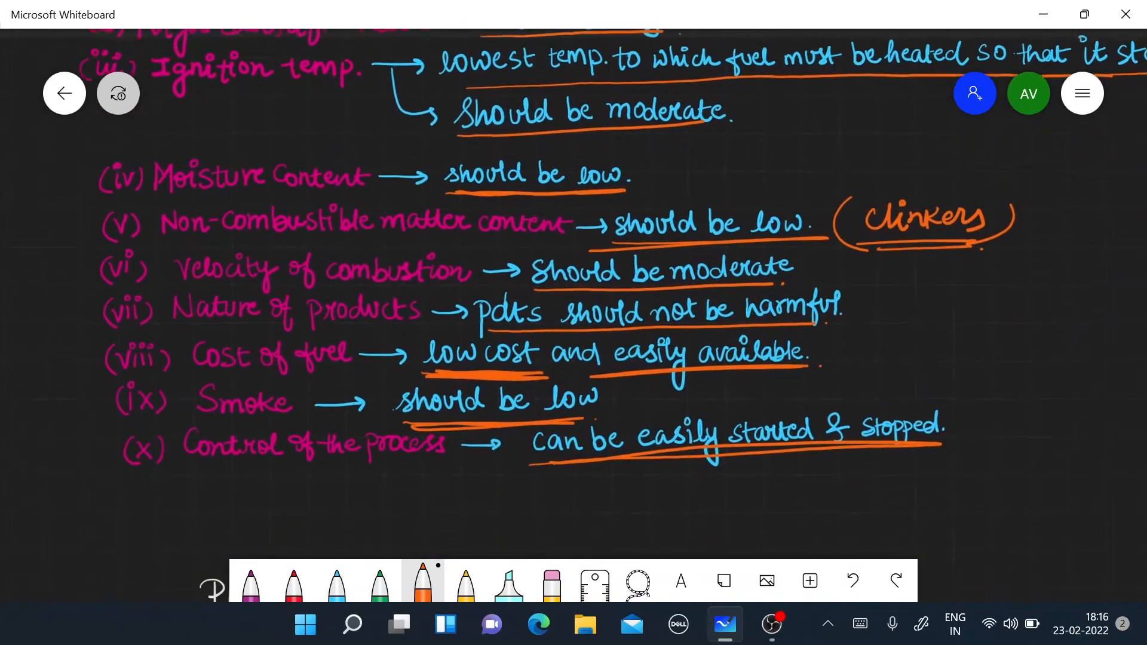
{"action": "scroll", "scroll_direction": "down", "scroll_amount": 3}
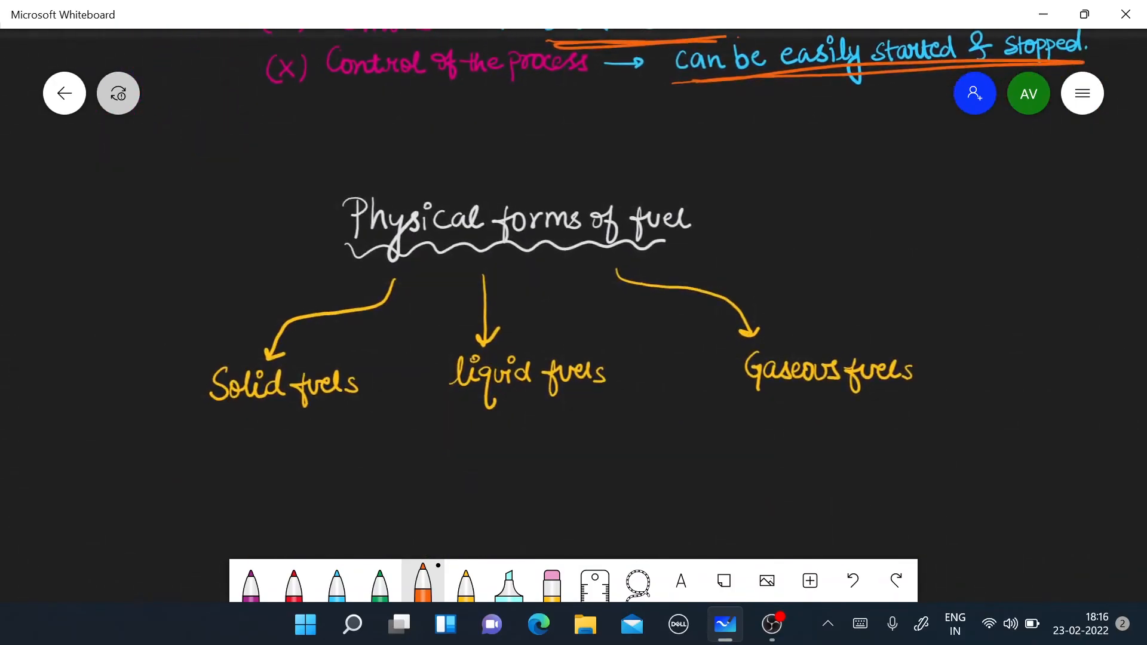